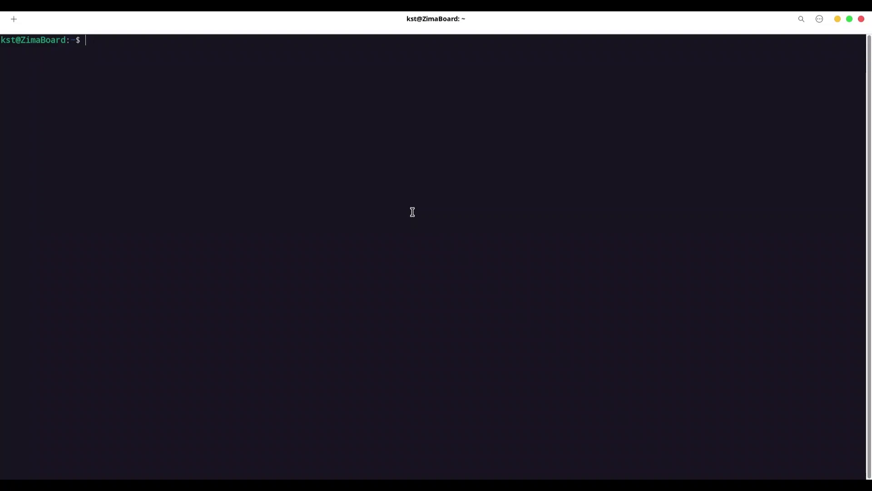
Step: List the home directory and print the contents of the numbers file
{"action": "type", "text": "ls"}
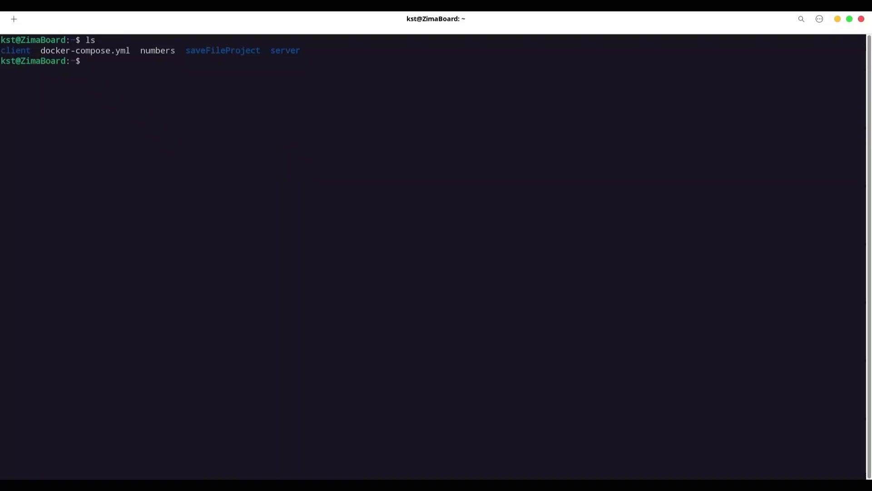
{"action": "type", "text": "cat"}
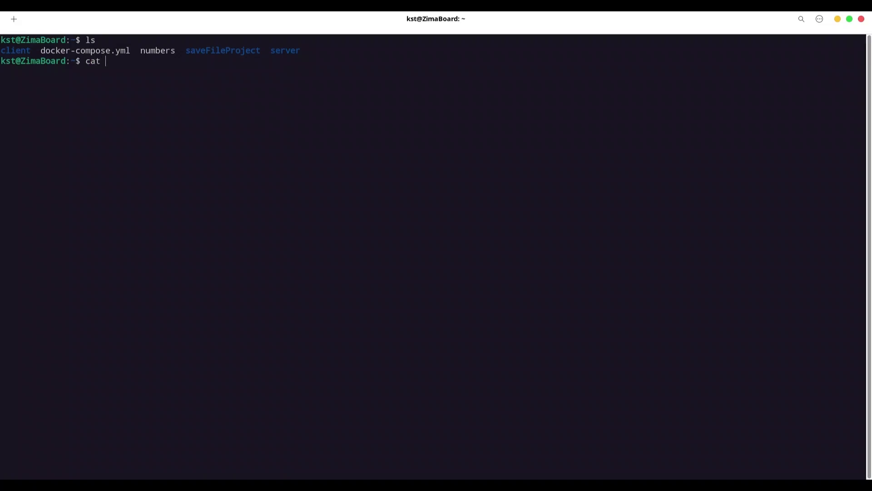
{"action": "type", "text": "numbers"}
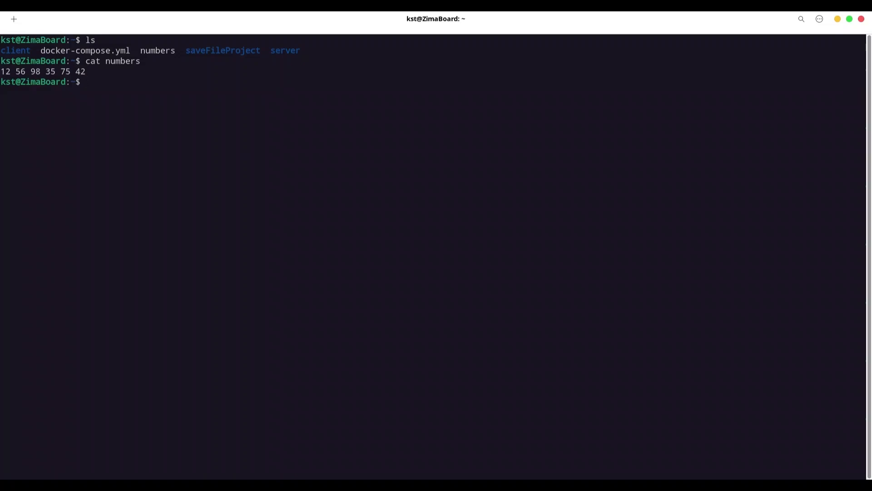
Step: Move into the saveFileProject folder
{"action": "type", "text": "cd"}
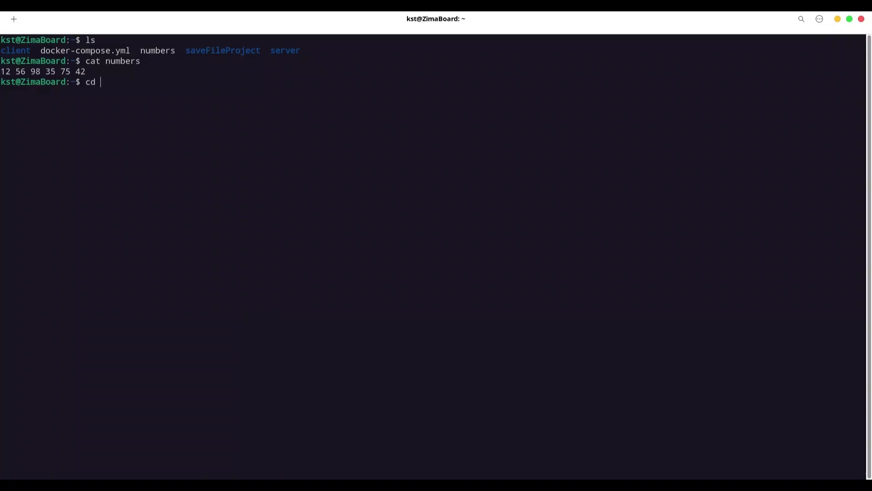
{"action": "type", "text": "save"}
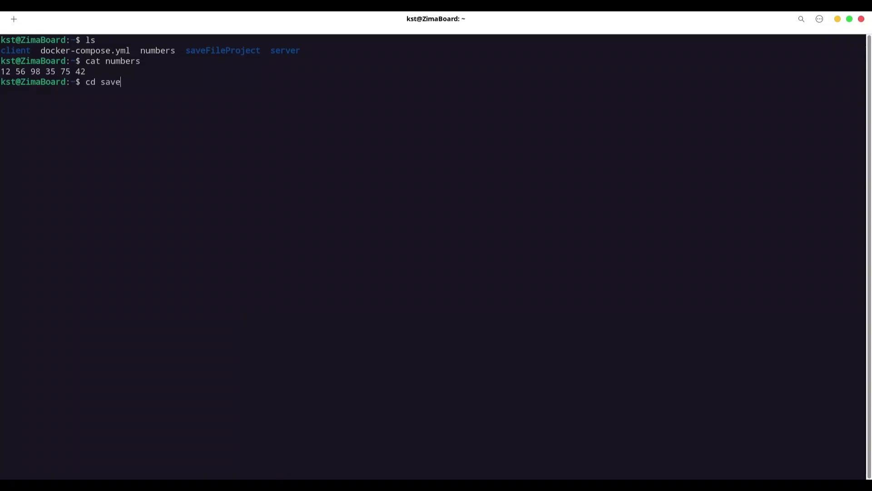
{"action": "type", "text": "File"}
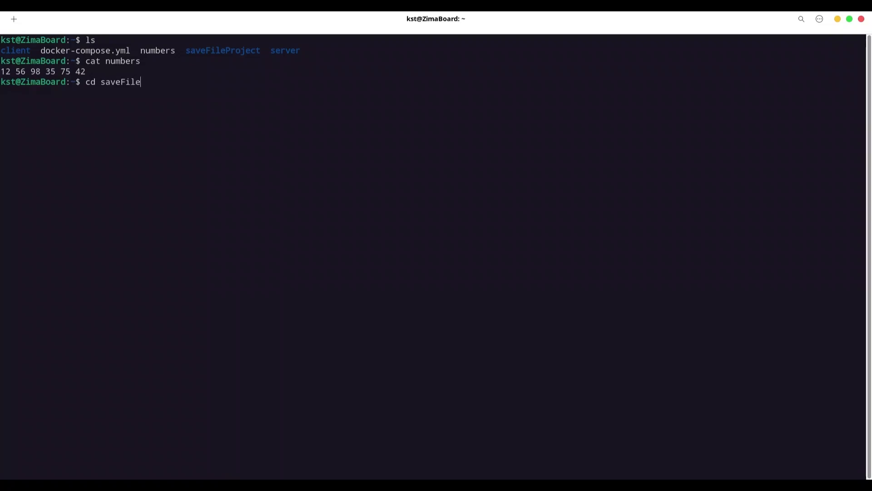
{"action": "key", "text": "Enter"}
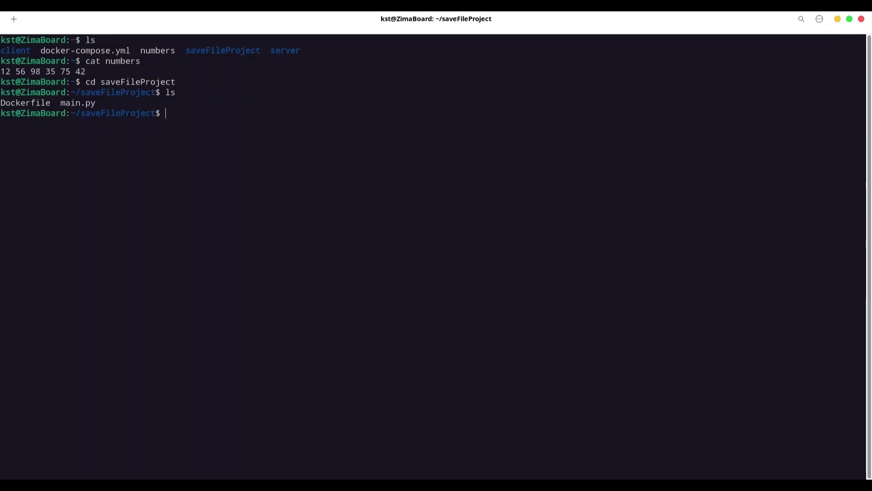
{"action": "type", "text": "sudo nano Dockerfile"}
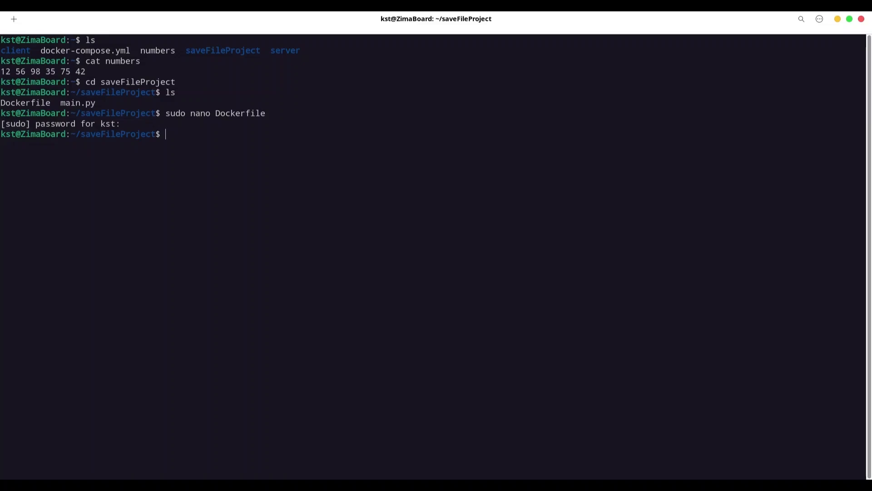
Step: Create the numbers directory with sudo mkdir and list the folder to confirm it
{"action": "type", "text": "sudo mk"}
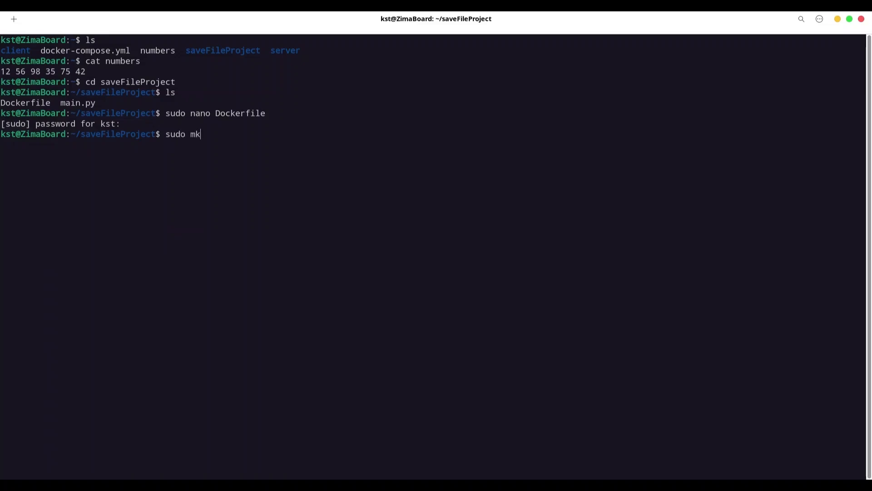
{"action": "type", "text": "dir"}
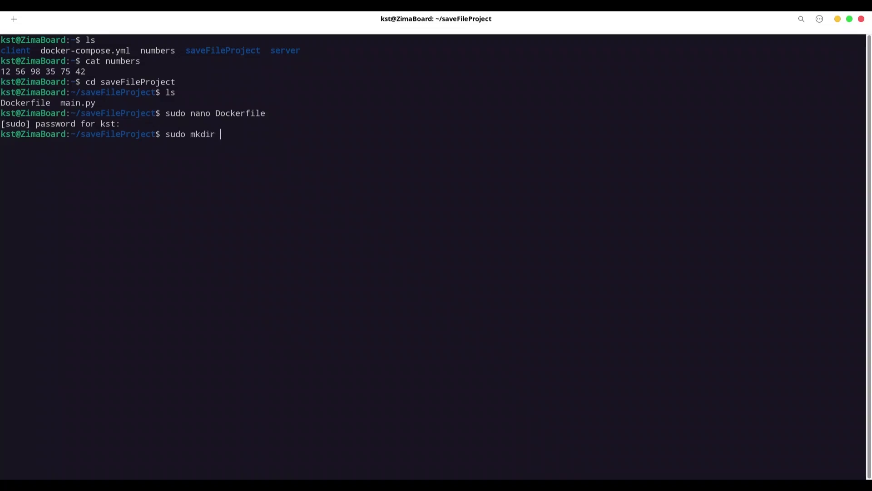
{"action": "type", "text": "numbers"}
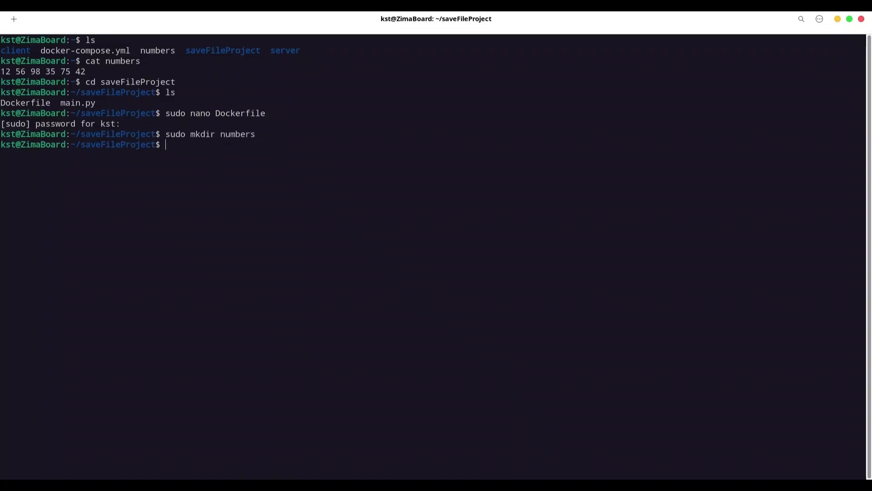
{"action": "type", "text": "ls"}
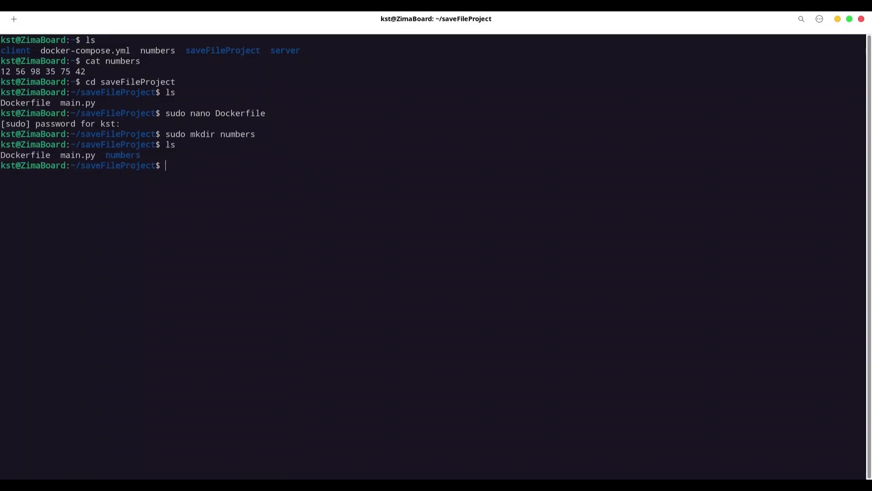
{"action": "type", "text": "sudo"}
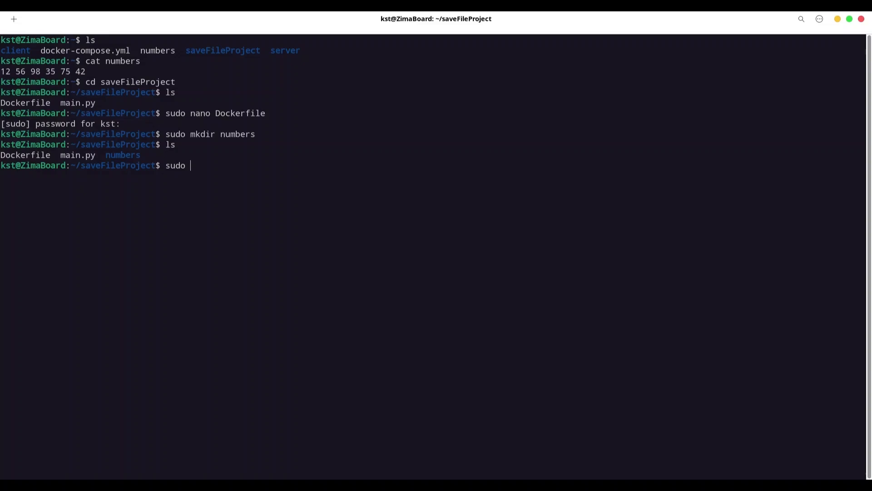
{"action": "type", "text": "s"}
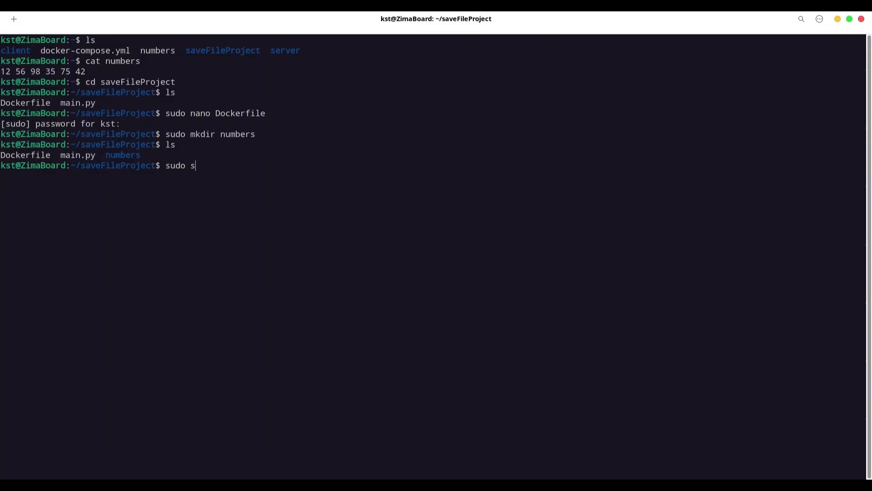
Step: Open main.py in nano, review the tripling script, and exit the editor
{"action": "type", "text": "nano mai"}
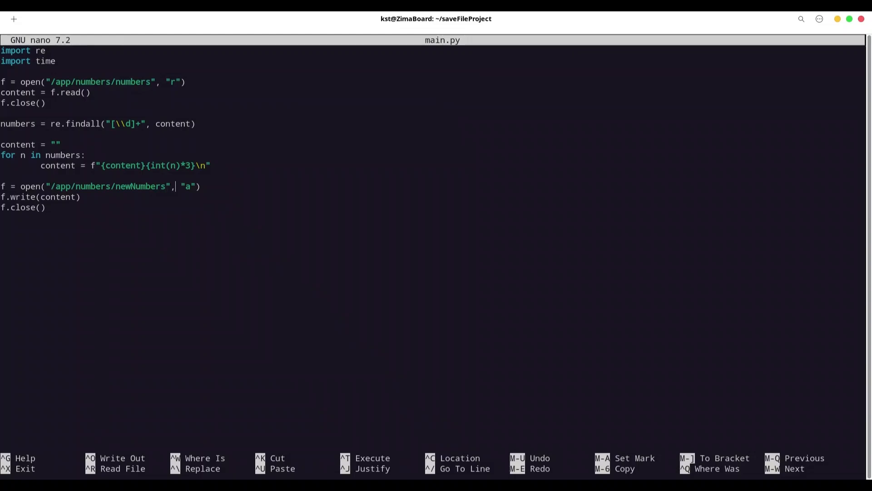
{"action": "key", "text": "ctrl+x"}
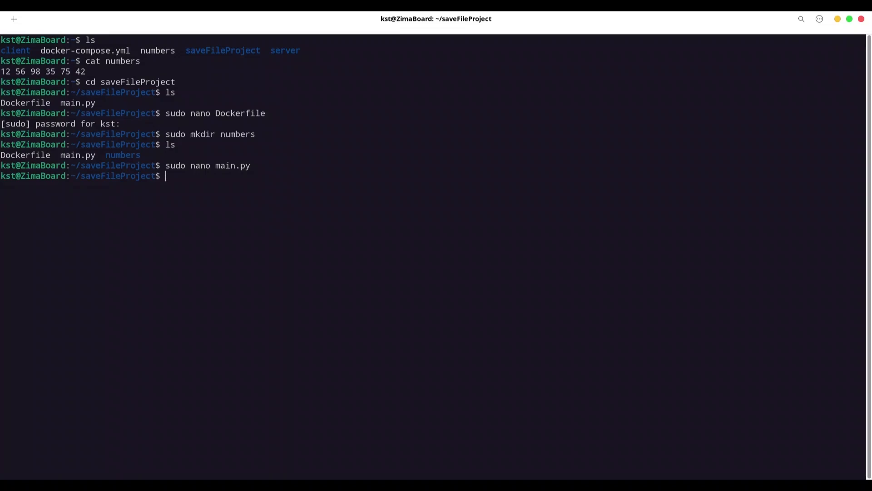
Step: Copy ../numbers into the project's numbers/numbers file with sudo cp
{"action": "type", "text": "sudo c"}
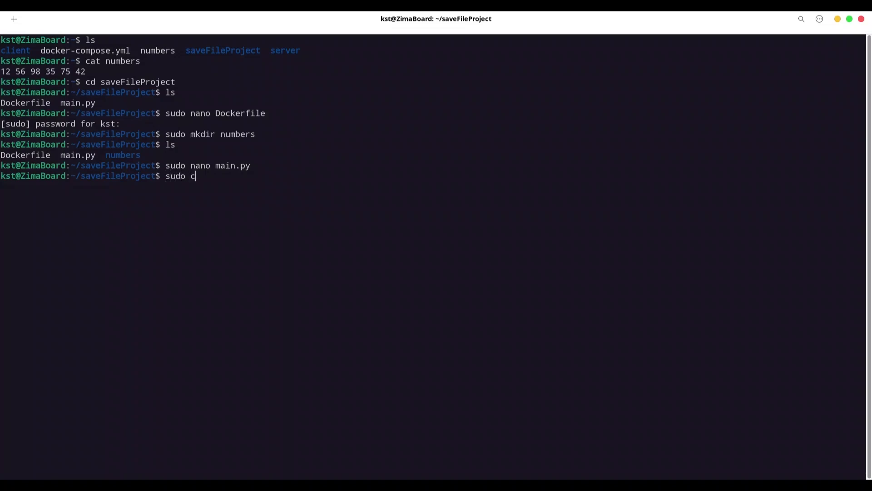
{"action": "type", "text": "p ."}
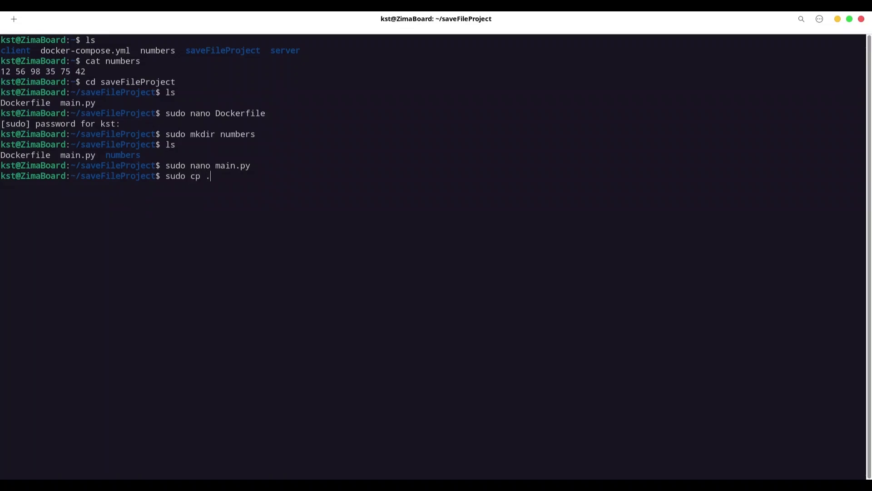
{"action": "type", "text": "./n"}
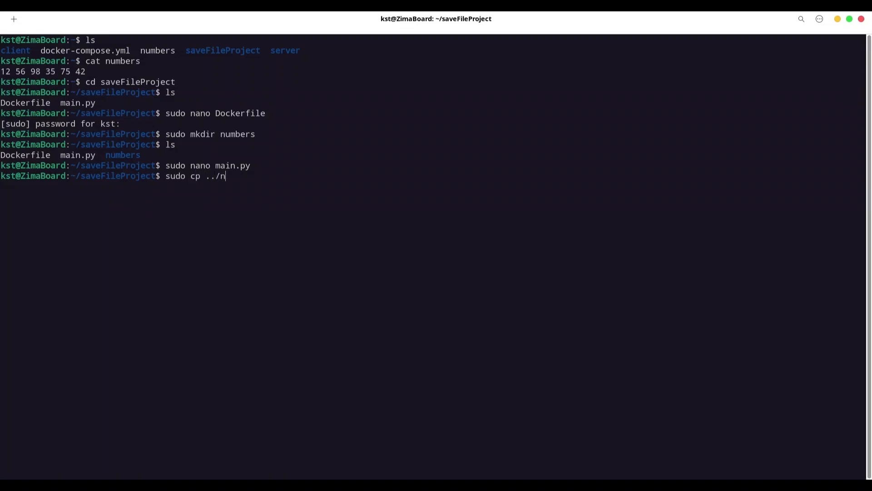
{"action": "type", "text": "umbers"}
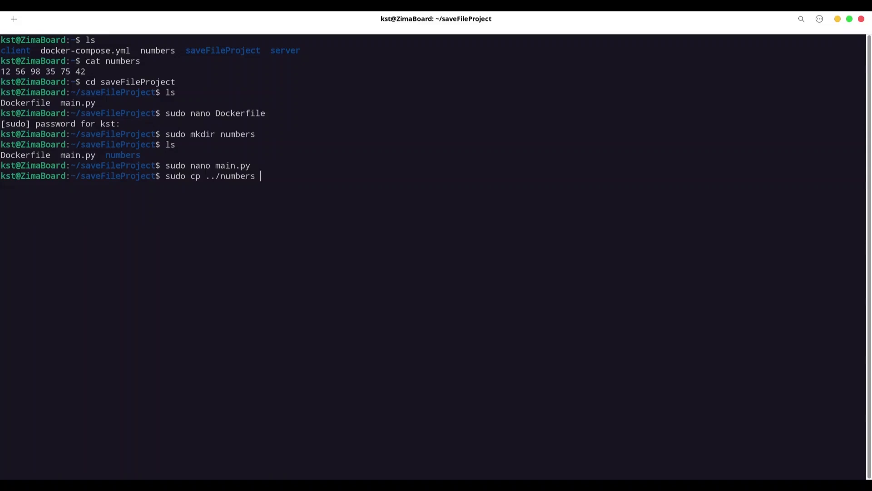
{"action": "type", "text": "numbers"}
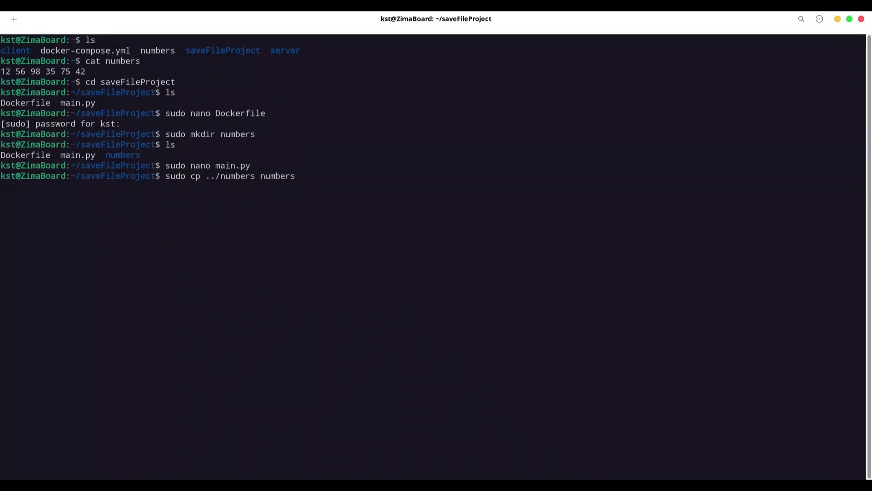
{"action": "type", "text": "/numbers"}
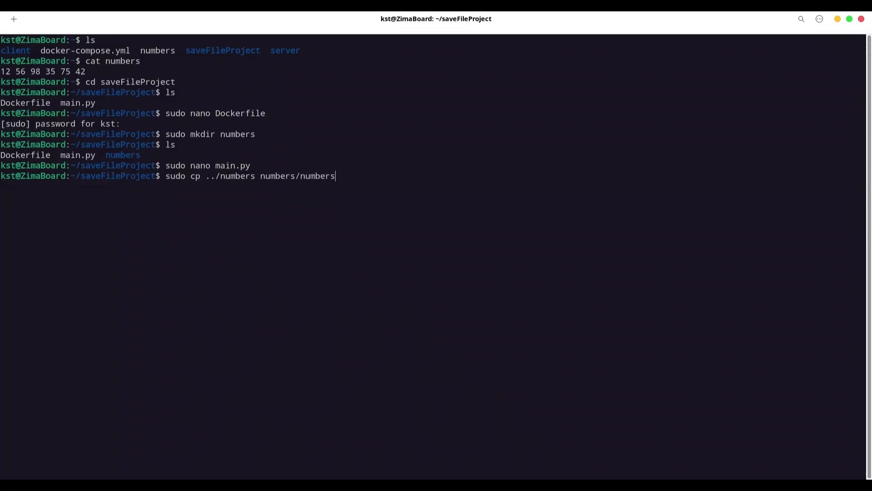
Step: Print the copied numbers file inside the numbers folder, then return to saveFileProject
{"action": "type", "text": "l"}
{"action": "type", "text": "cd"}
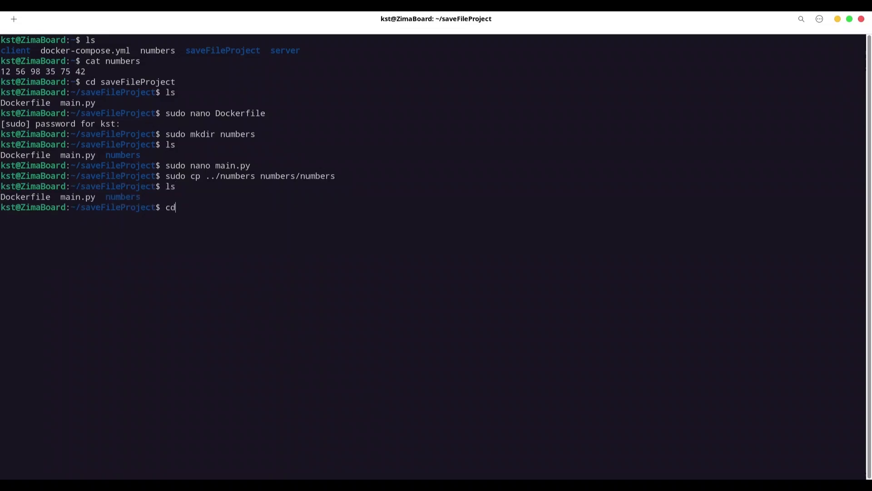
{"action": "type", "text": "numbers"}
{"action": "type", "text": "cat"}
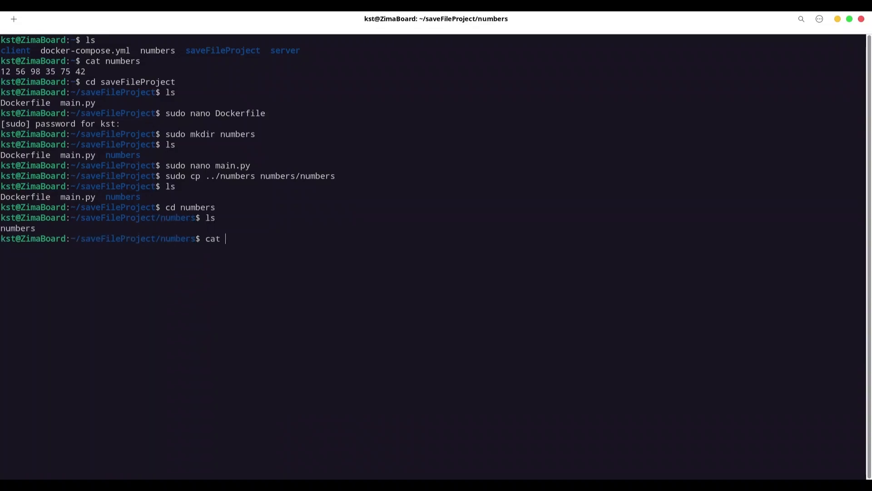
{"action": "type", "text": "numbers"}
{"action": "type", "text": "cd"}
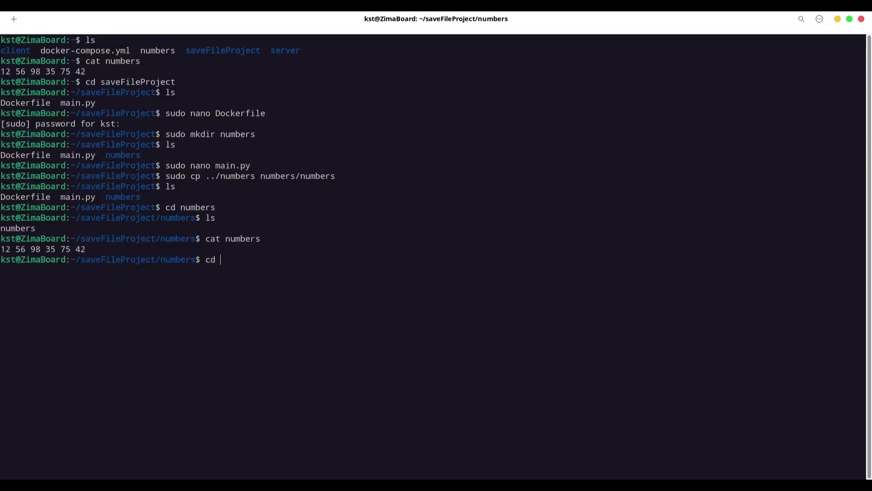
{"action": "type", "text": ".."}
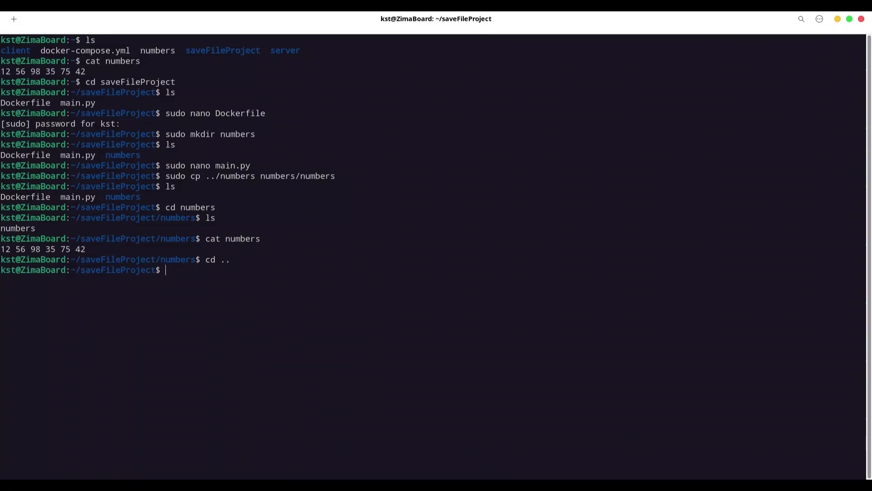
Step: Build the Docker image from the current folder tagged kst:savefile
{"action": "type", "text": "sudop"}
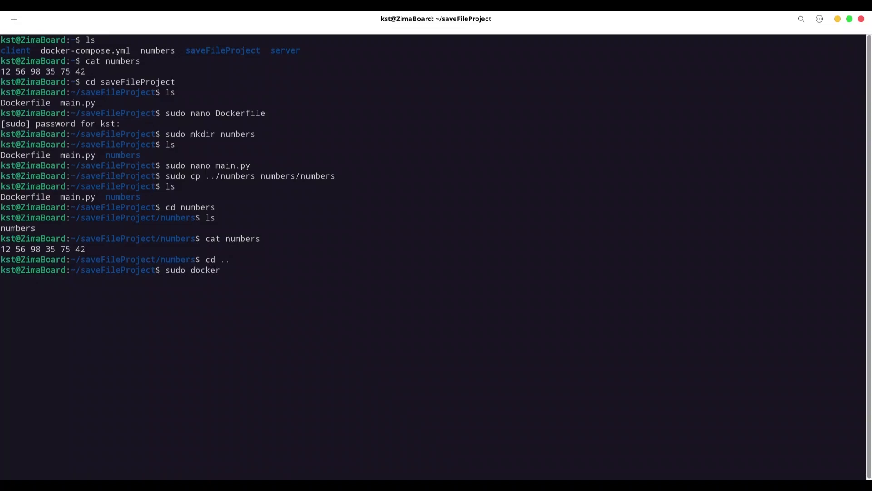
{"action": "type", "text": "."}
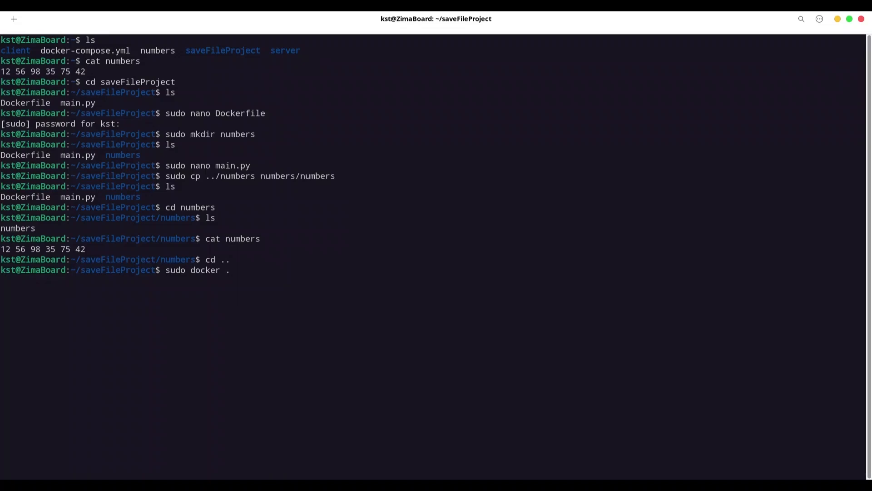
{"action": "type", "text": "-"}
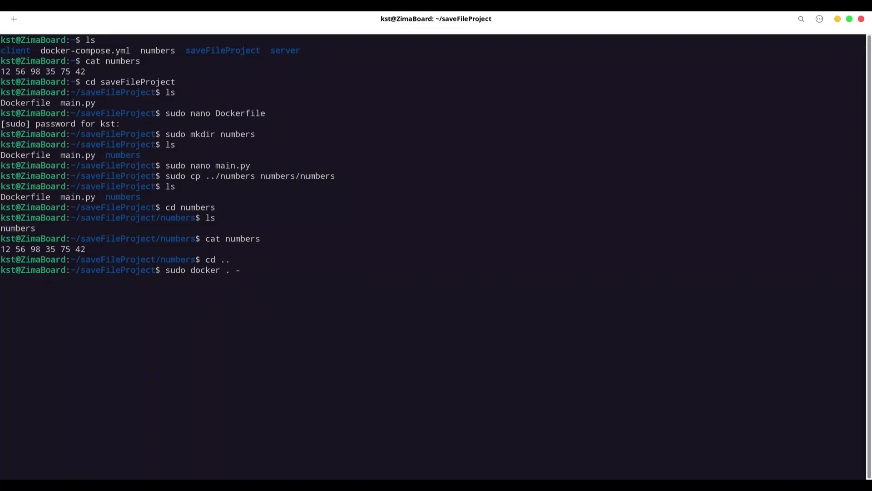
{"action": "type", "text": "t"}
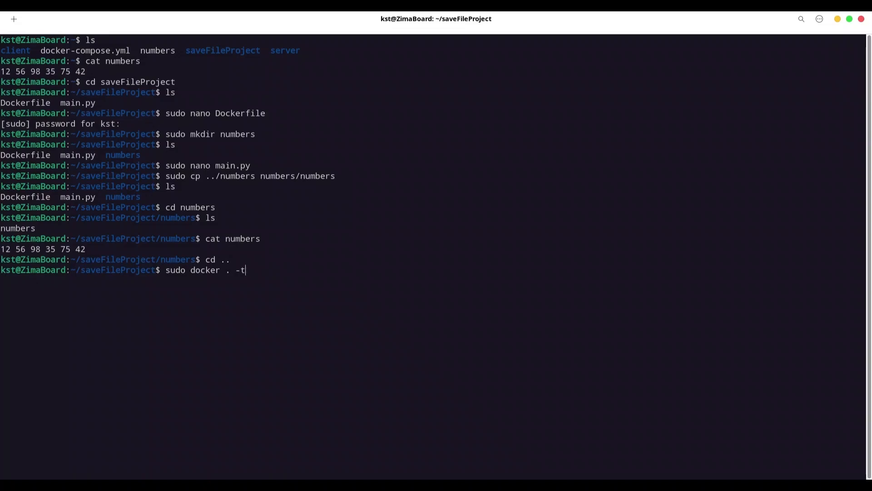
{"action": "type", "text": "kst:"}
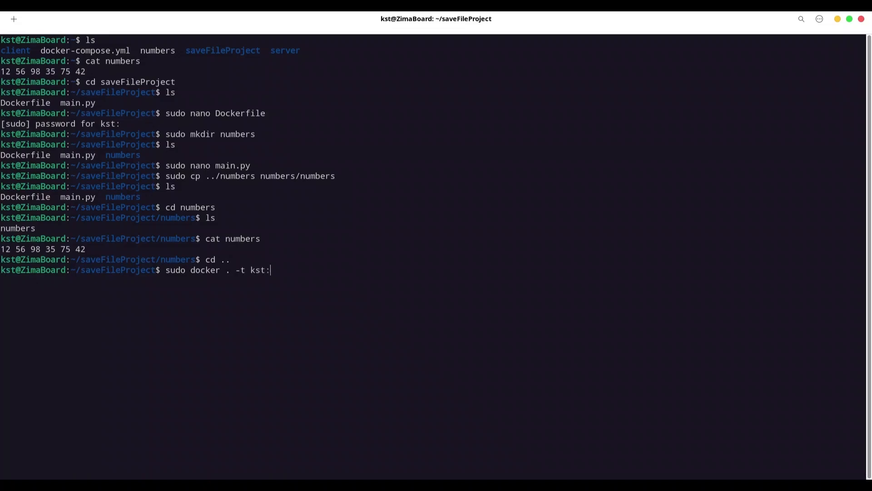
{"action": "type", "text": "savefile"}
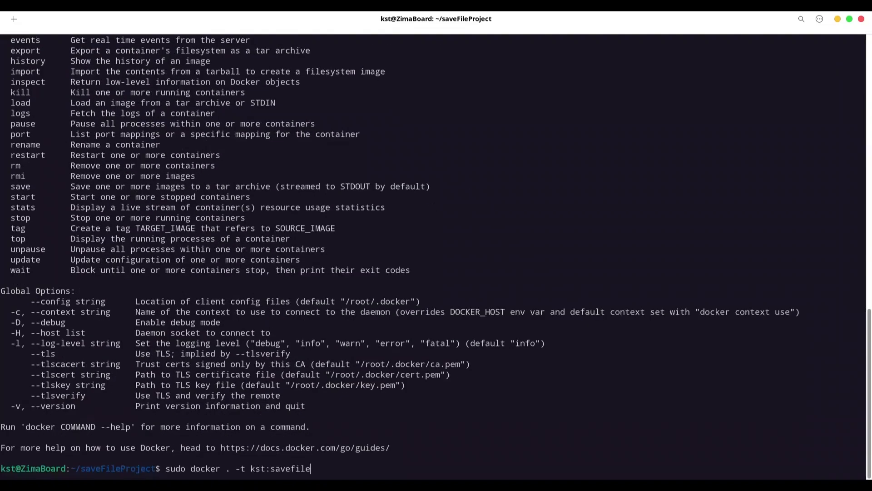
Step: List local Docker images to confirm kst:savefile exists at 131MB
{"action": "type", "text": "build"}
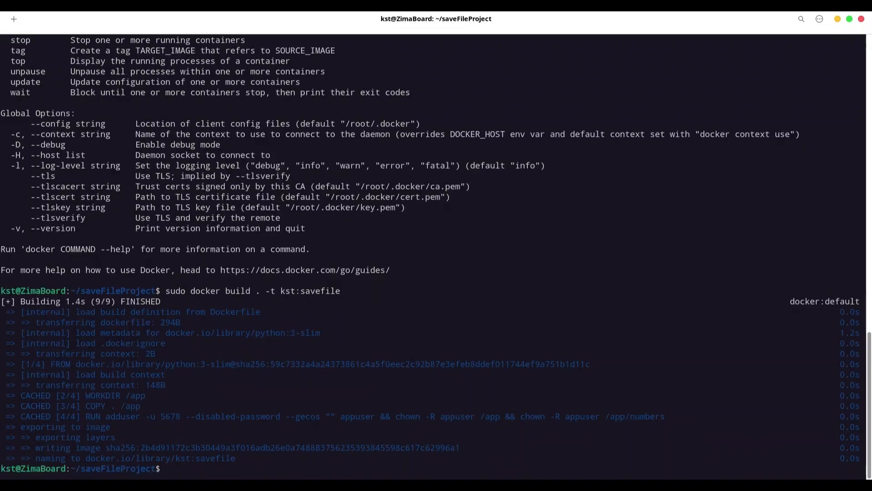
{"action": "type", "text": "sudo docker image"}
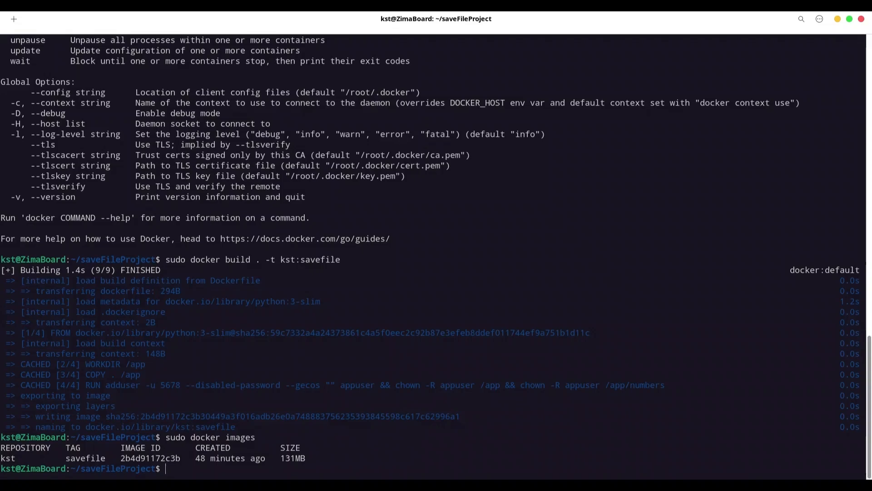
{"action": "type", "text": "sudo docker"}
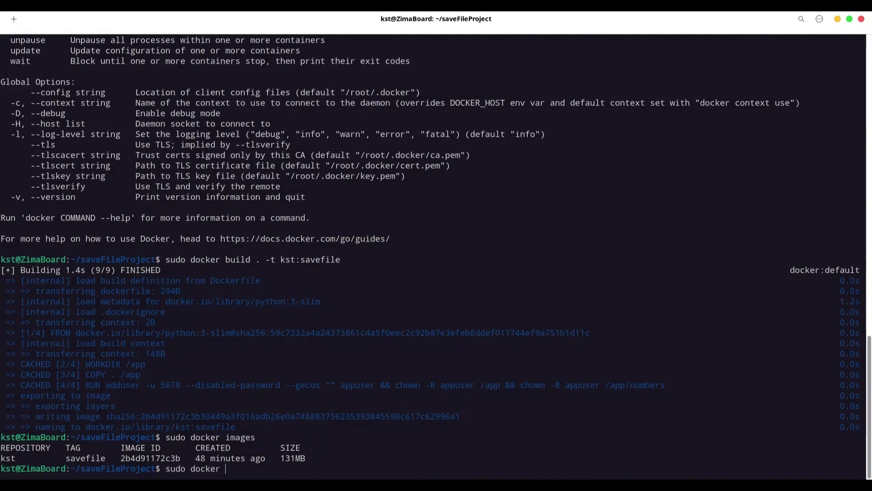
{"action": "type", "text": "run"}
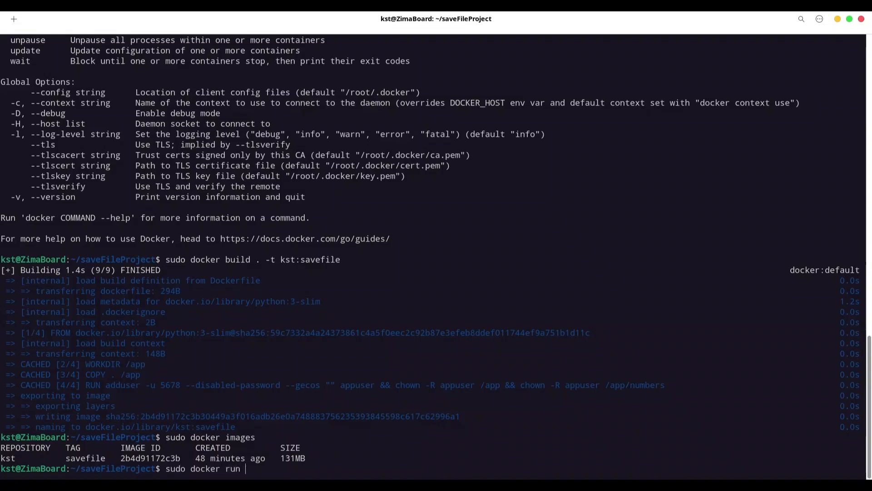
Step: Enter the run command mounting ~/saveFileProject/numbers at /app/numbers for kst:savefile
{"action": "type", "text": "-v"}
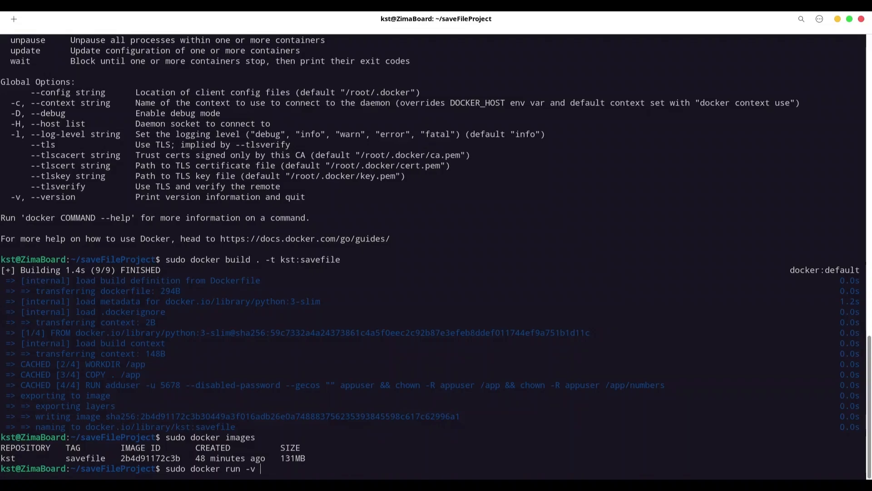
{"action": "type", "text": "~"}
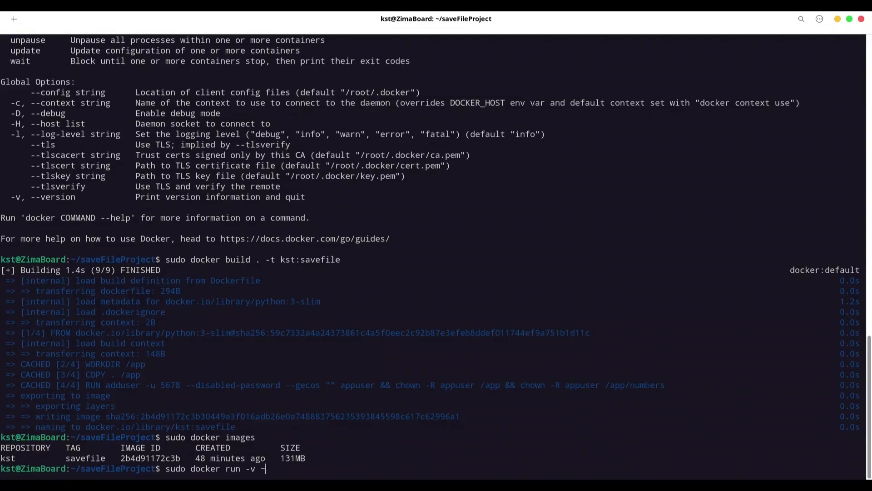
{"action": "type", "text": "/"}
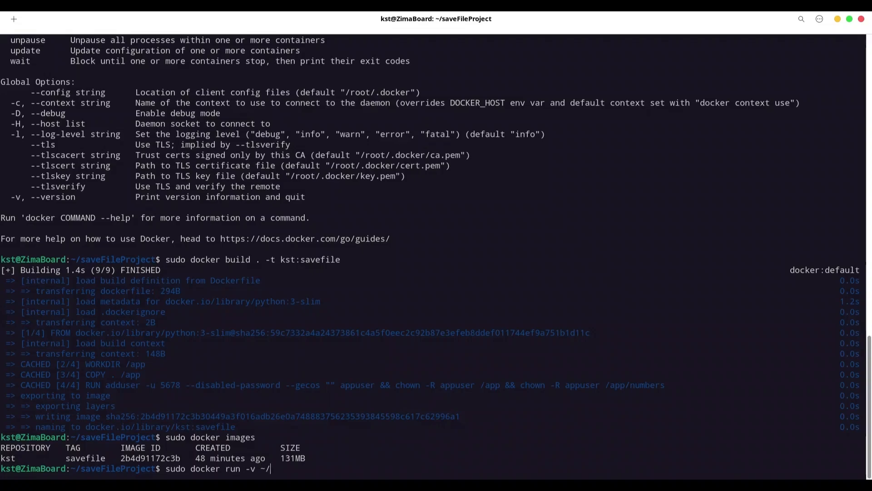
{"action": "type", "text": "saveFile"}
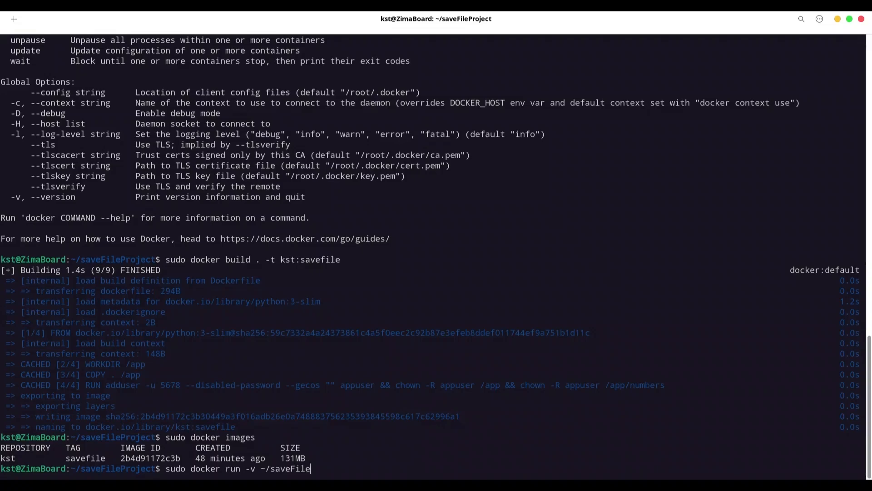
{"action": "type", "text": "Project"}
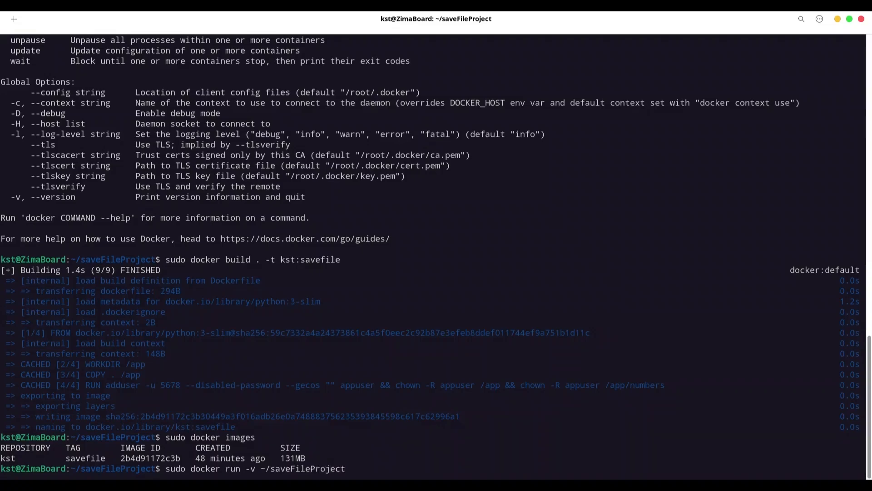
{"action": "type", "text": "/nu"}
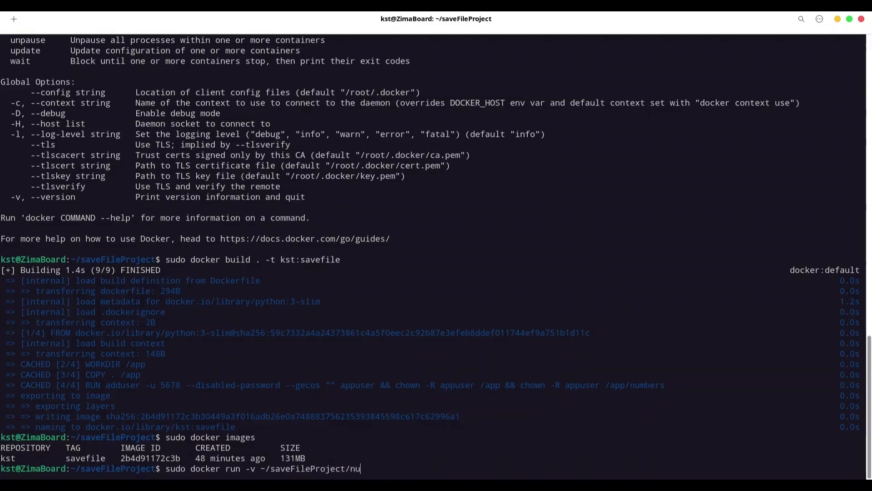
{"action": "type", "text": "mbers"}
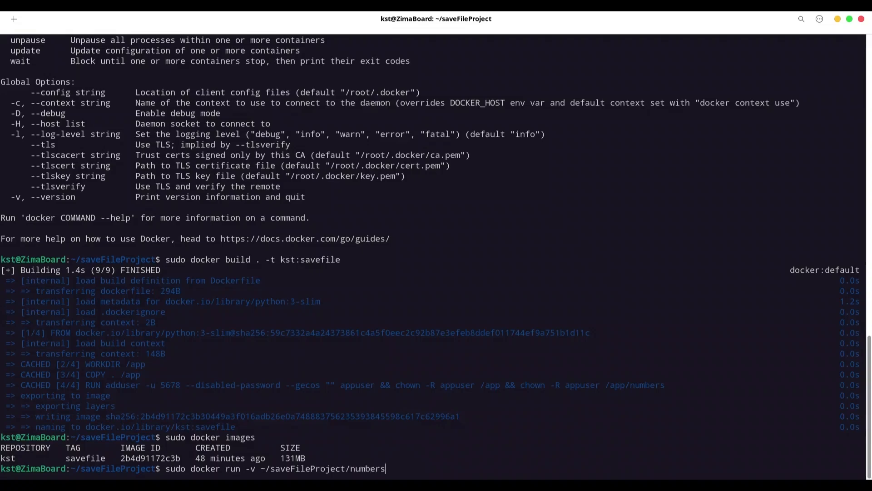
{"action": "type", "text": ":"}
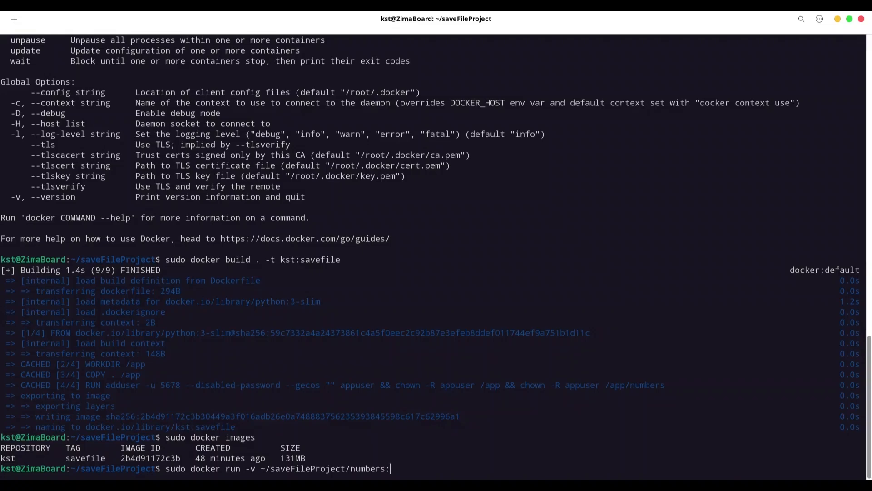
{"action": "type", "text": "/app"}
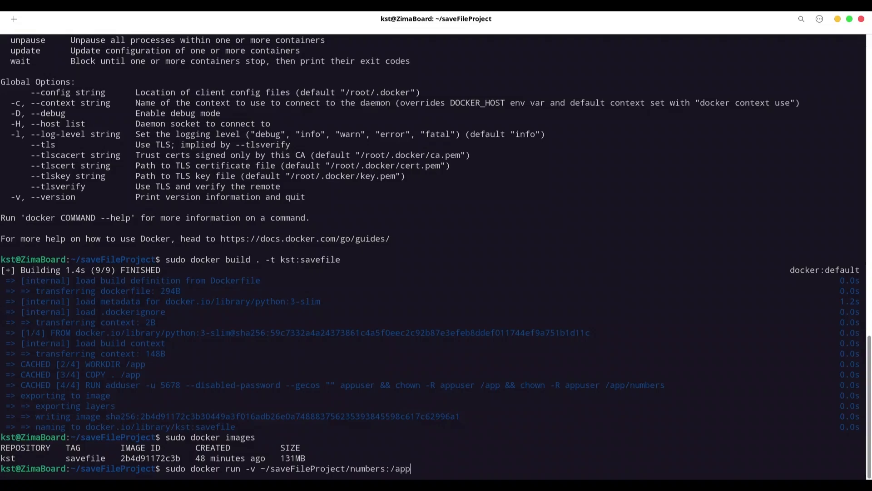
{"action": "type", "text": "n"}
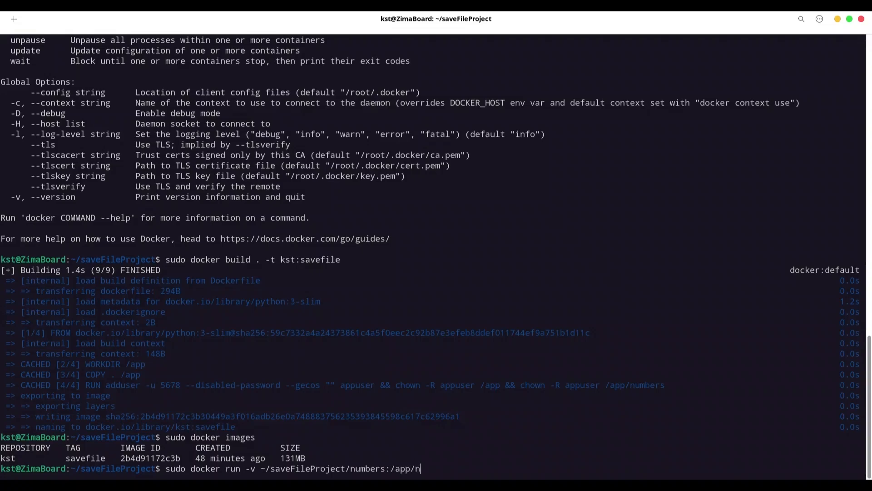
{"action": "type", "text": "umbers"}
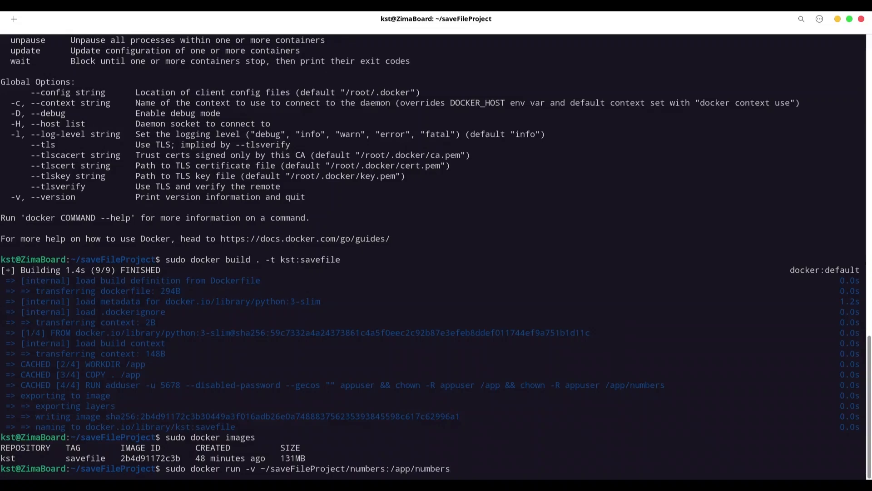
{"action": "type", "text": "kst"}
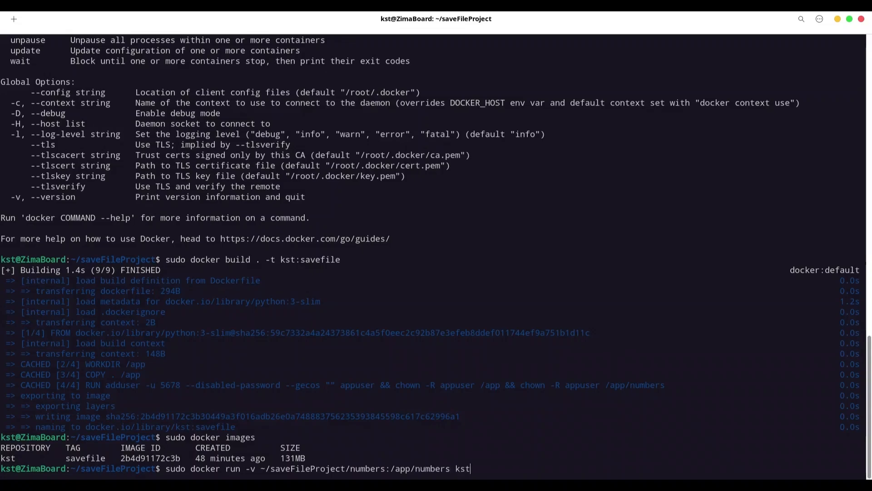
{"action": "type", "text": ":sa"}
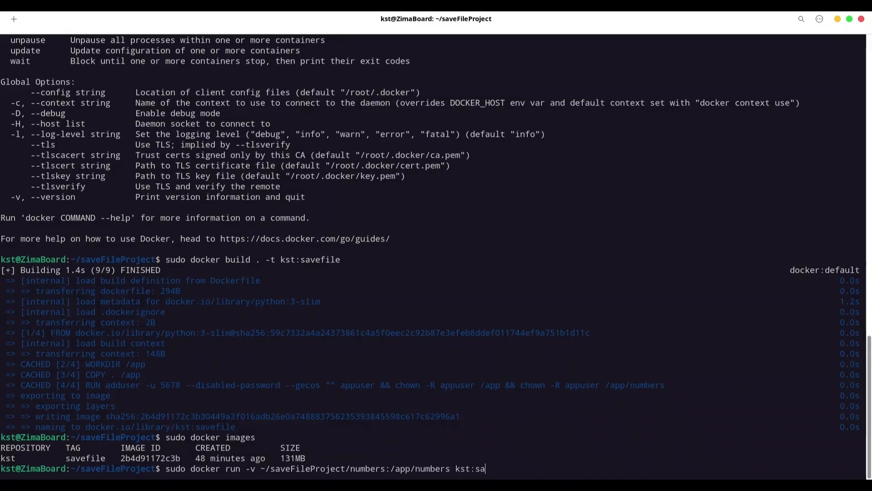
{"action": "type", "text": "vefile"}
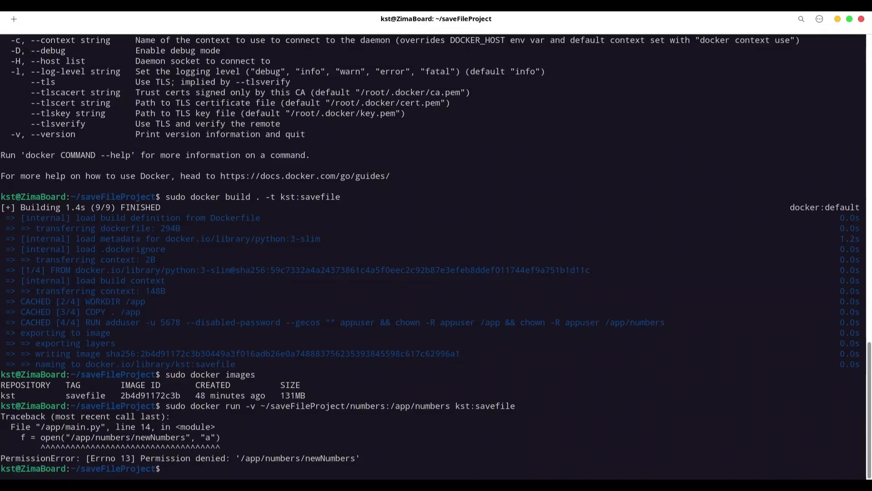
Step: After the permission-denied failure, list the folder with ls -all showing numbers owned by root
{"action": "type", "text": "ls"}
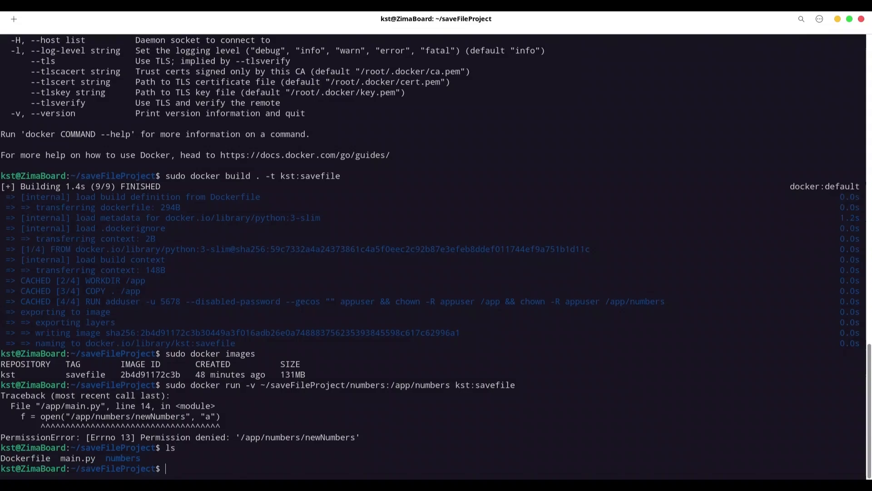
{"action": "type", "text": "ls"}
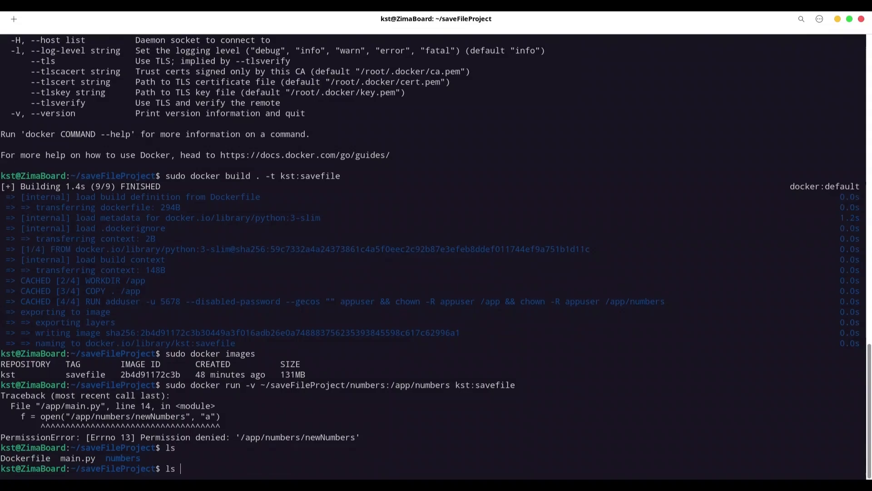
{"action": "type", "text": "-all"}
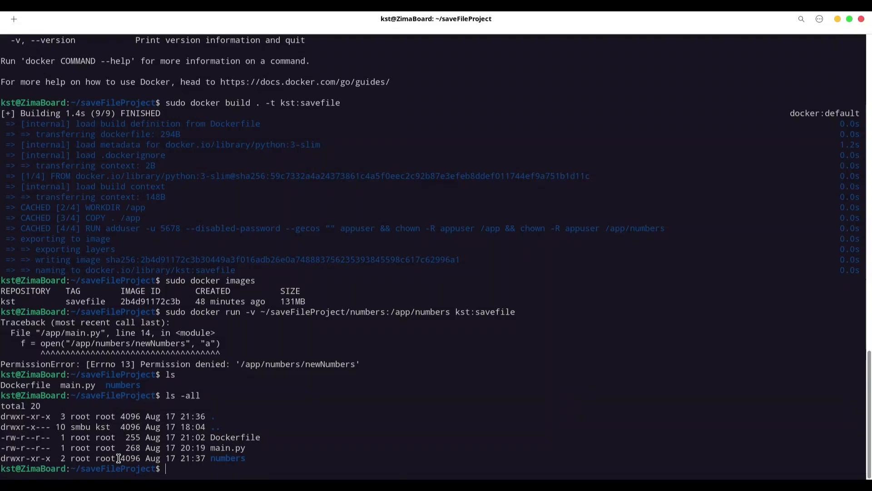
{"action": "mouse_move", "coordinate": [244, 458]}
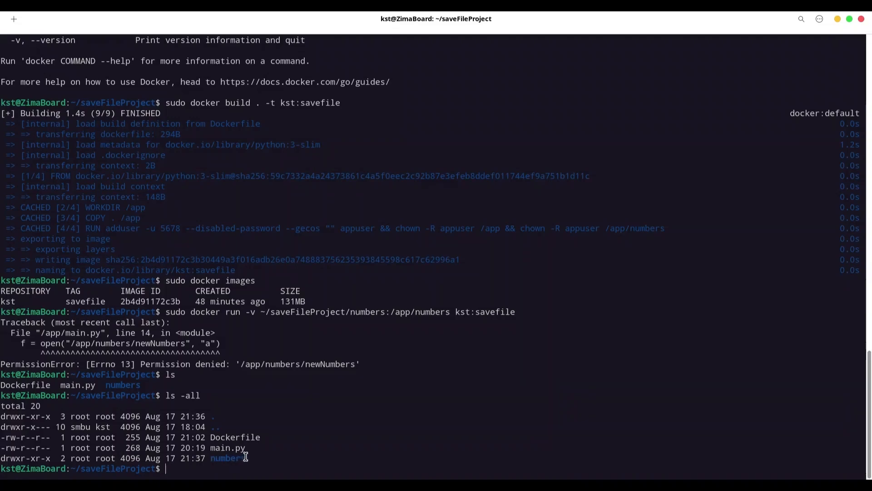
{"action": "mouse_move", "coordinate": [426, 407]}
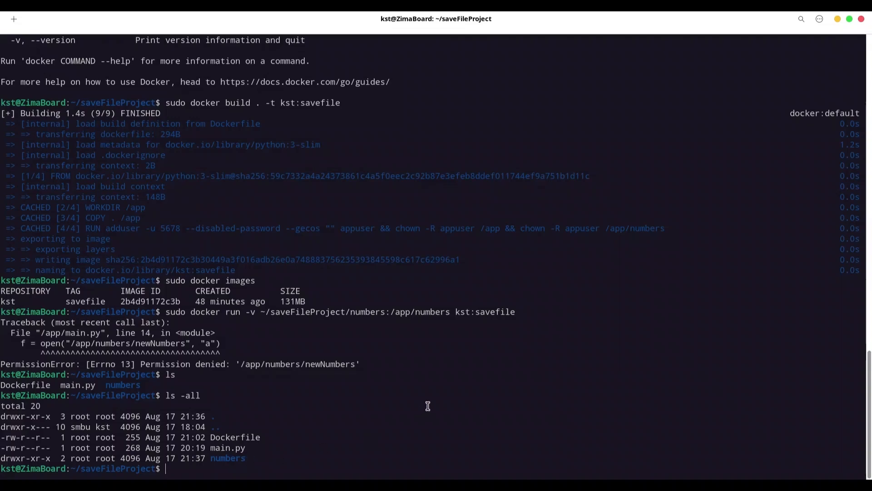
{"action": "type", "text": "sudo"}
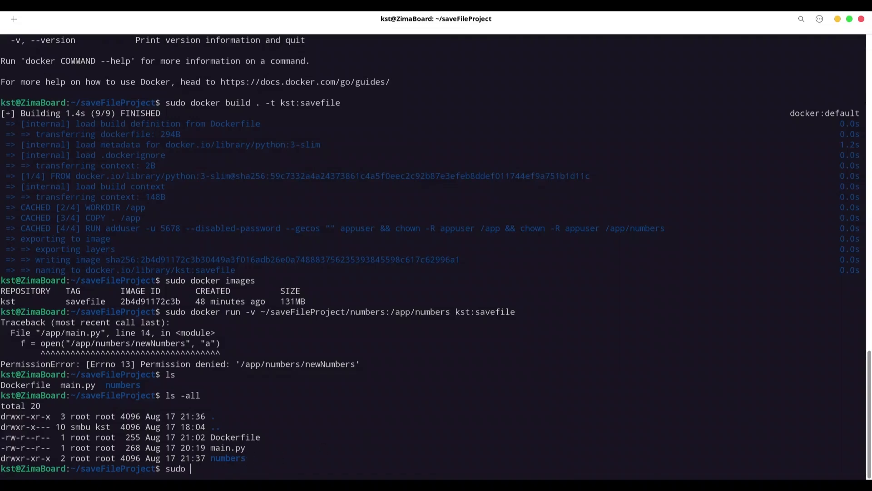
{"action": "type", "text": "nano Docker"}
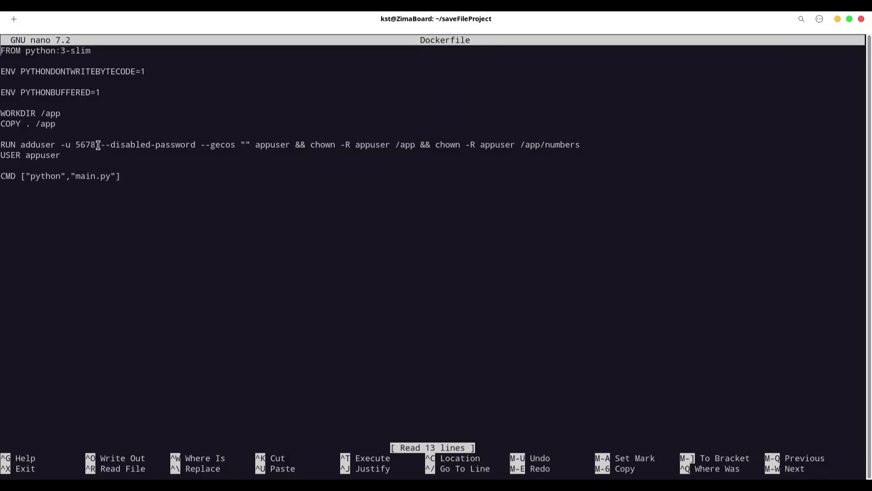
{"action": "right_click", "coordinate": [84, 147]}
{"action": "type", "text": "sudo"}
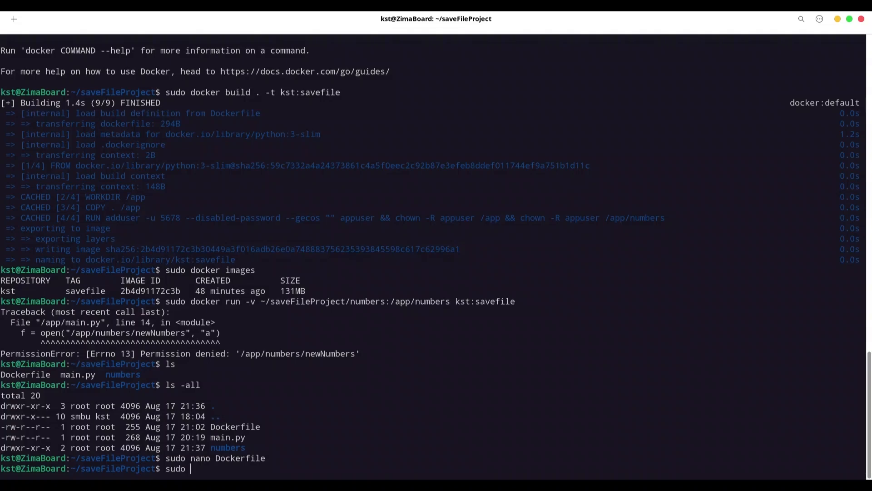
Step: Change the numbers folder owner to UID 5678 and verify it with ls -all
{"action": "type", "text": "chown"}
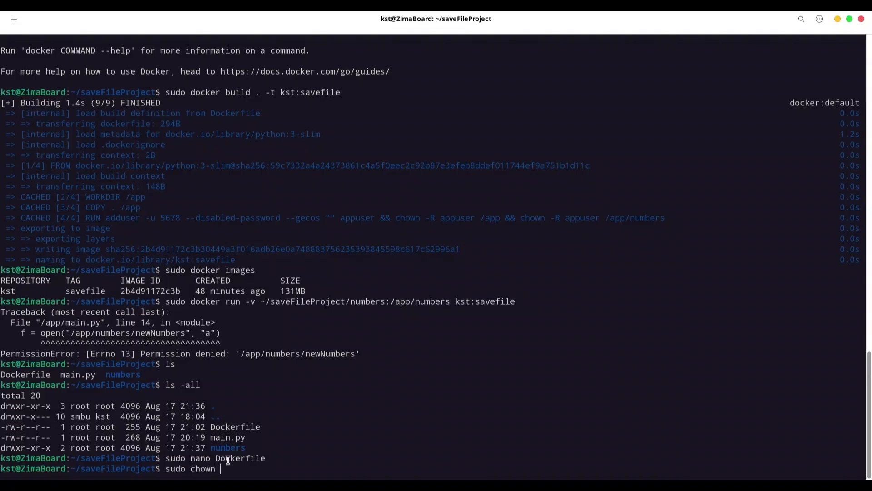
{"action": "type", "text": "5678"}
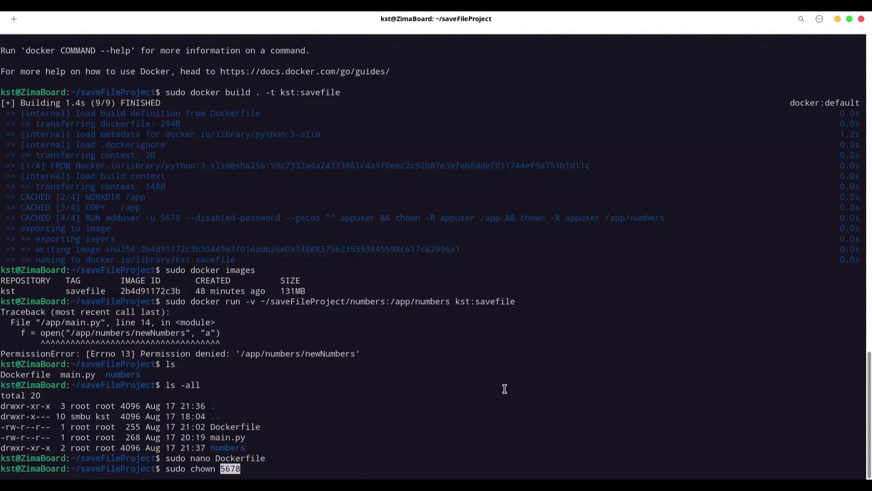
{"action": "type", "text": "numbers"}
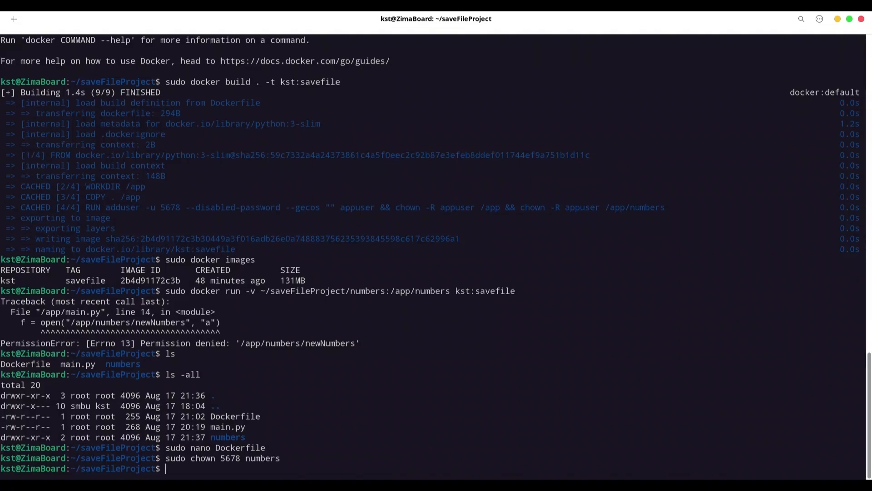
{"action": "type", "text": "ls -all"}
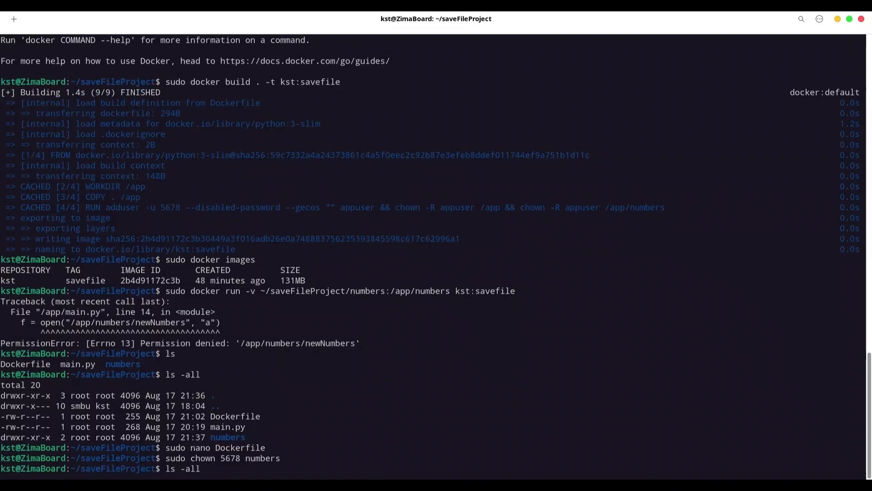
{"action": "key", "text": "Return"}
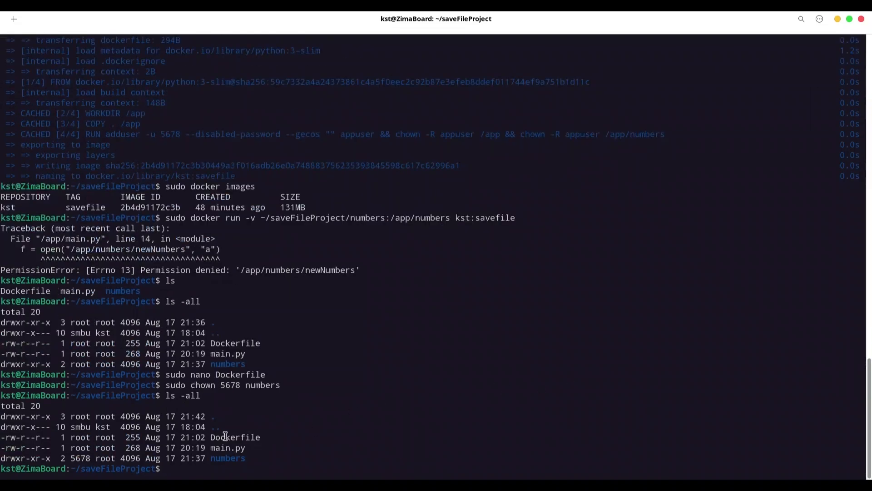
{"action": "double_click", "coordinate": [79, 458]}
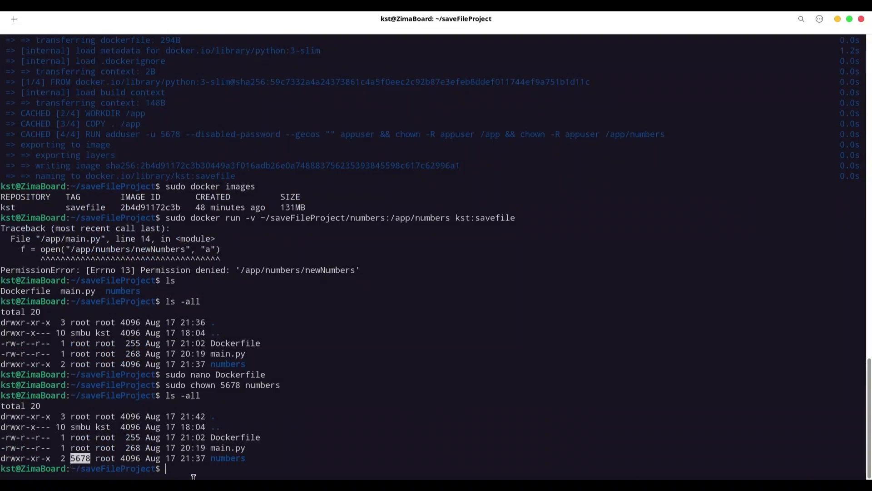
{"action": "type", "text": "ls"}
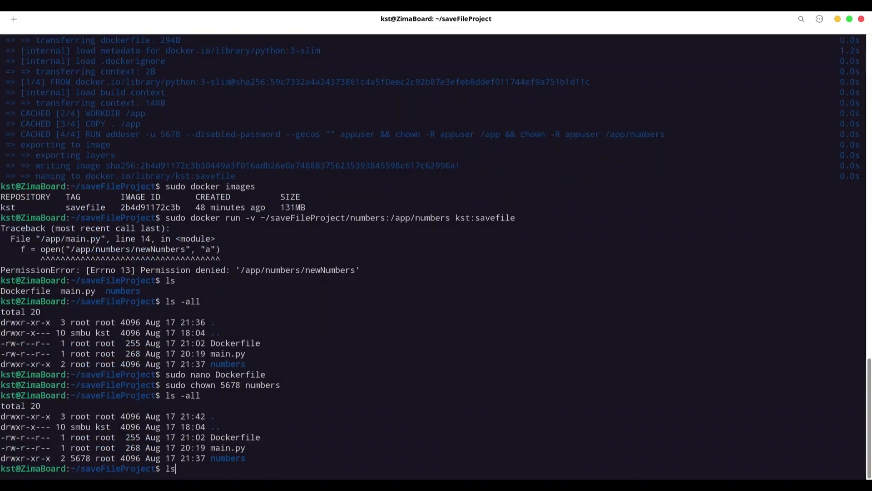
Step: Rerun the kst:savefile container with the volume, enter numbers, and view newNumbers
{"action": "type", "text": "sudo docker run -v ~/saveFileProject/numbers:/app/numbers kst:savefile"}
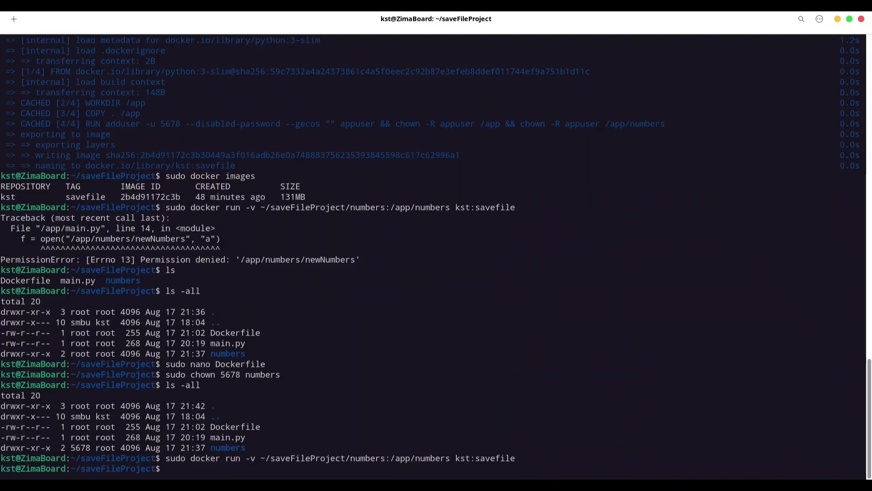
{"action": "type", "text": "ls"}
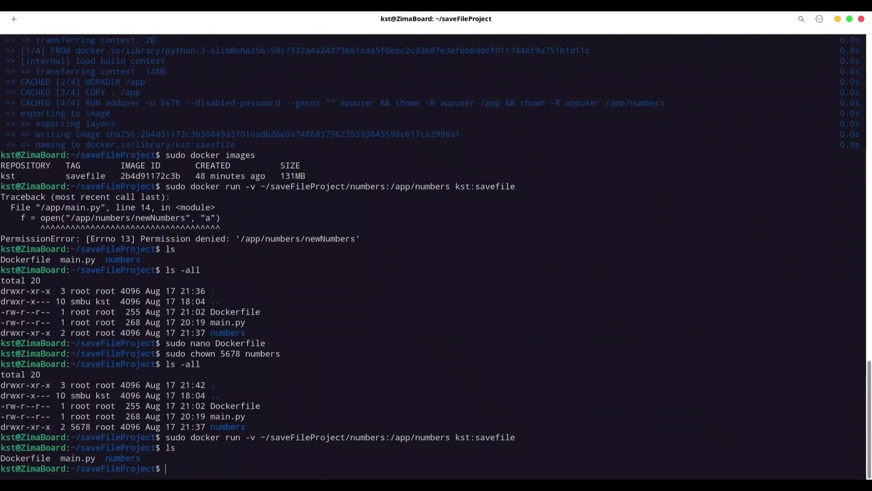
{"action": "type", "text": "cd"}
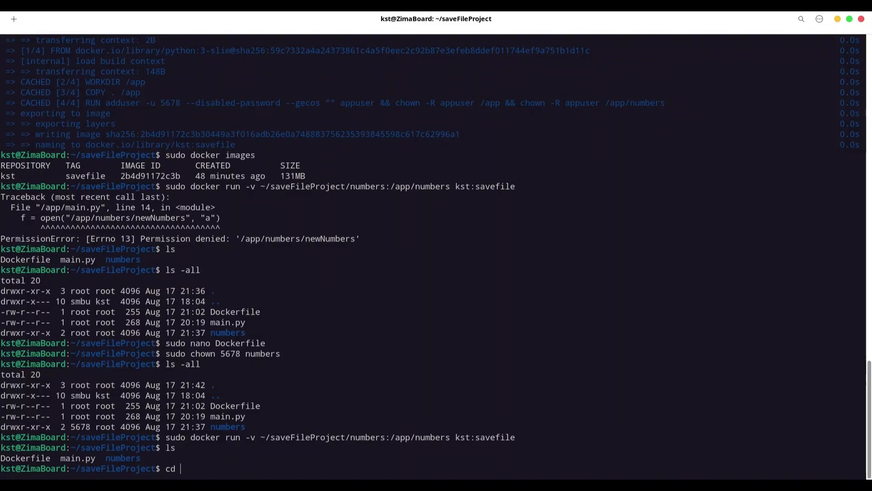
{"action": "type", "text": "numbers"}
{"action": "type", "text": "ls"}
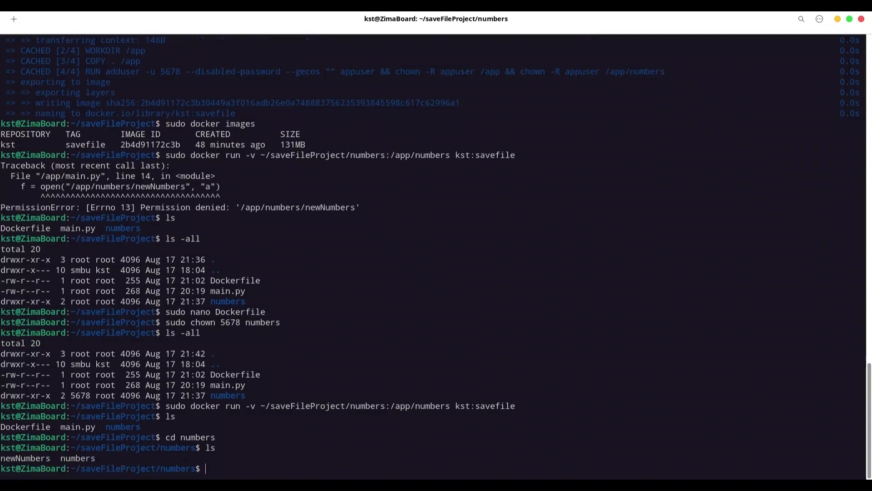
{"action": "type", "text": "cat"}
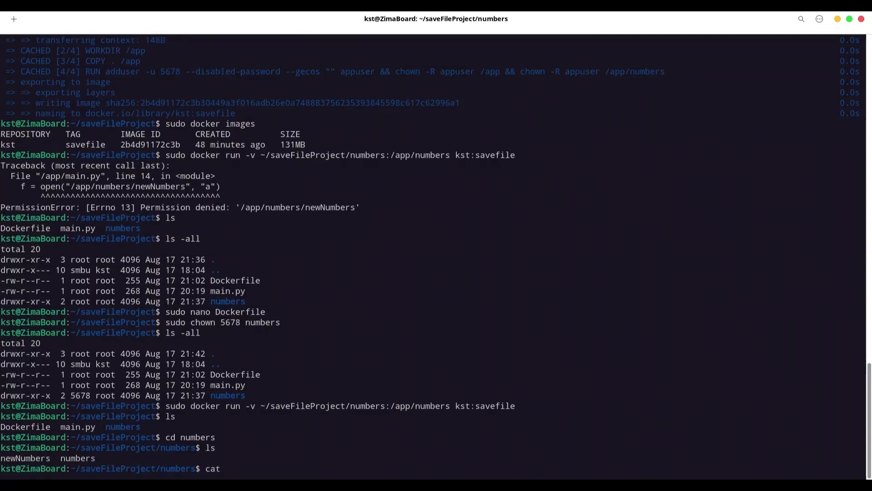
{"action": "type", "text": "newN"}
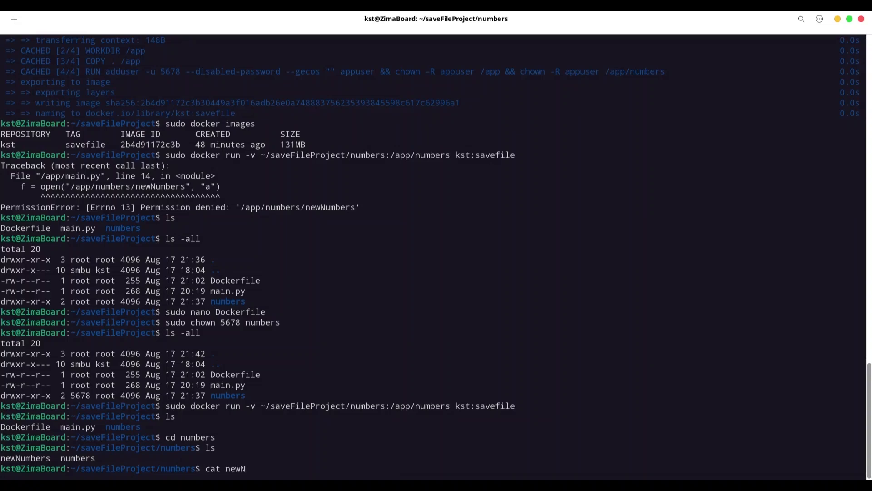